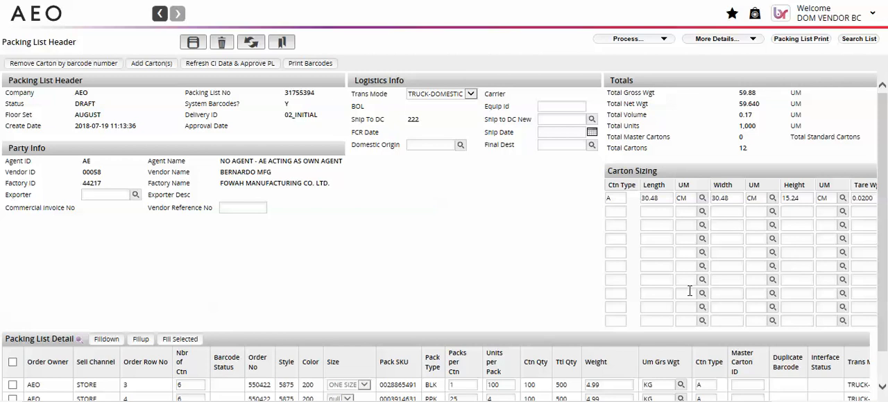
pyautogui.moveTo(689, 292)
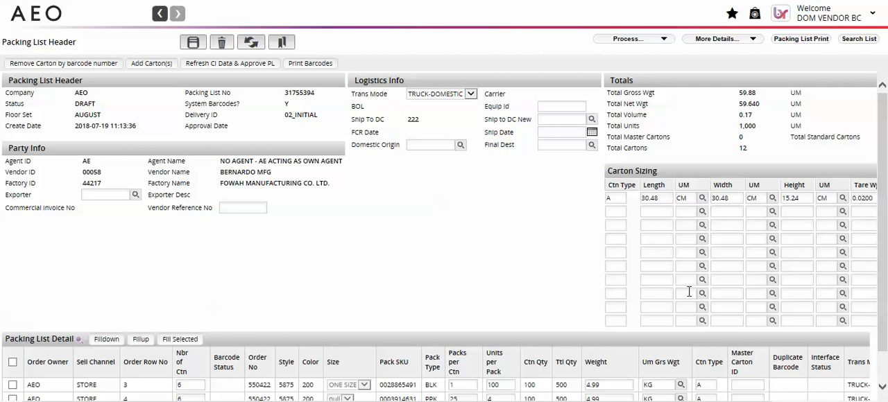
pyautogui.moveTo(230, 338)
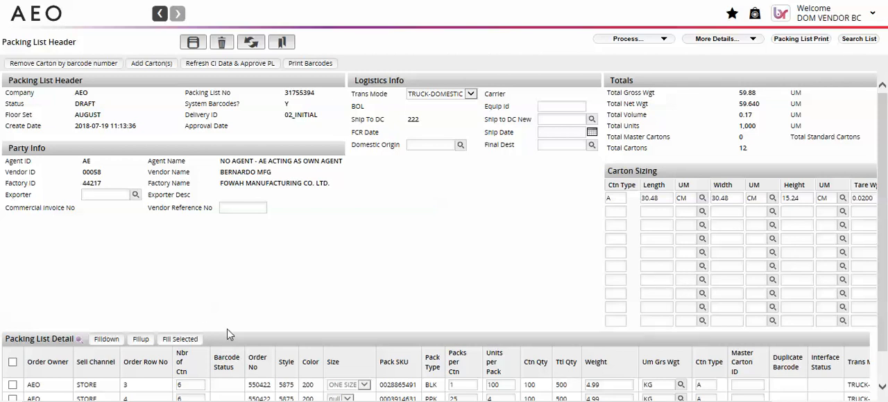
pyautogui.moveTo(204, 373)
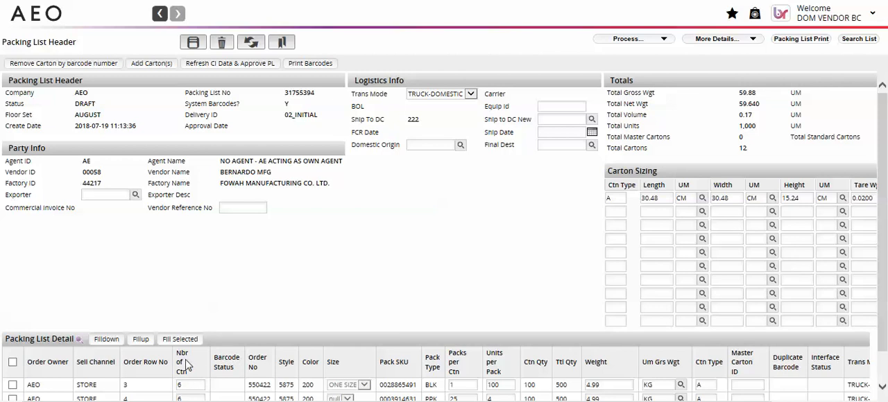
pyautogui.moveTo(465, 369)
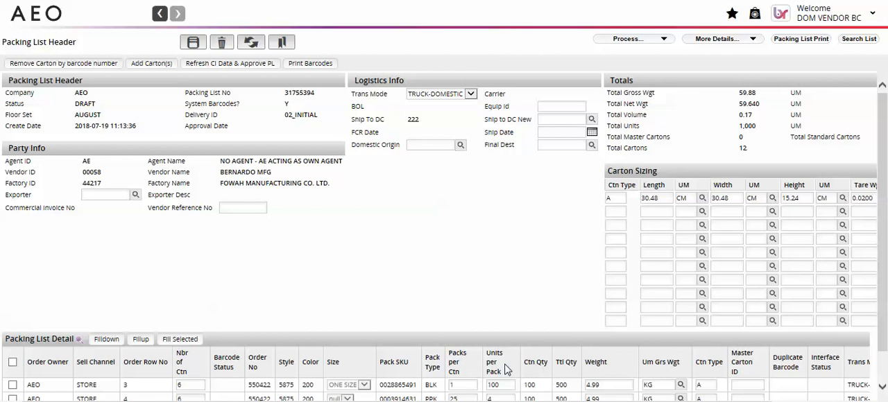
pyautogui.moveTo(611, 362)
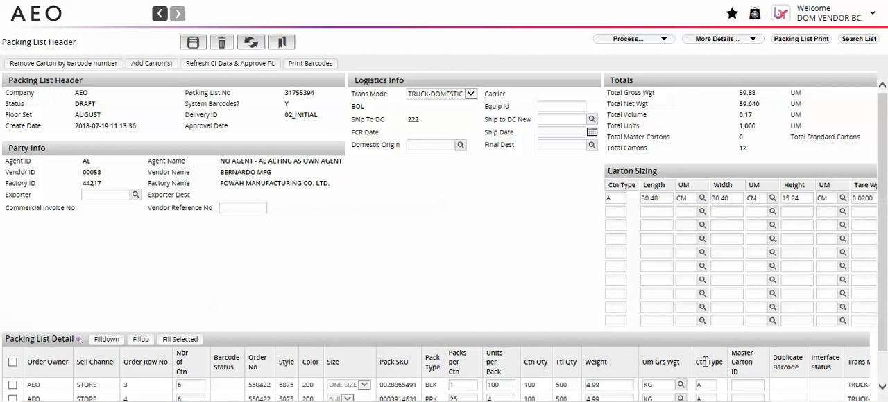
pyautogui.moveTo(684, 229)
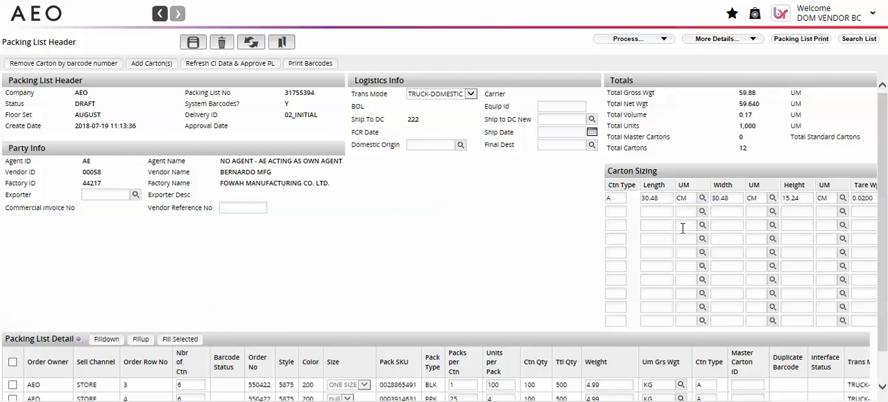
pyautogui.moveTo(416, 243)
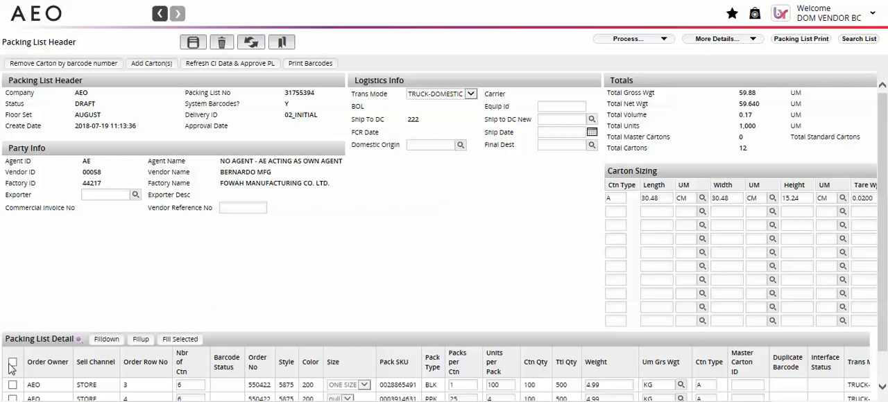
# Print barcode labels for packing list 31755394.
pyautogui.click(310, 63)
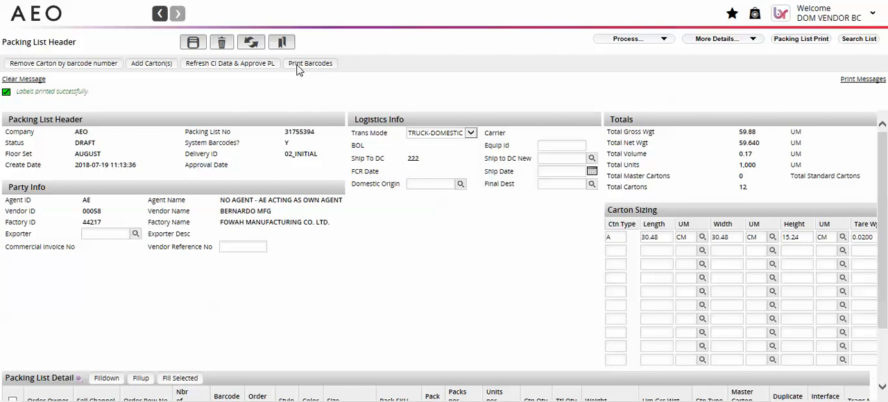
pyautogui.moveTo(298, 69)
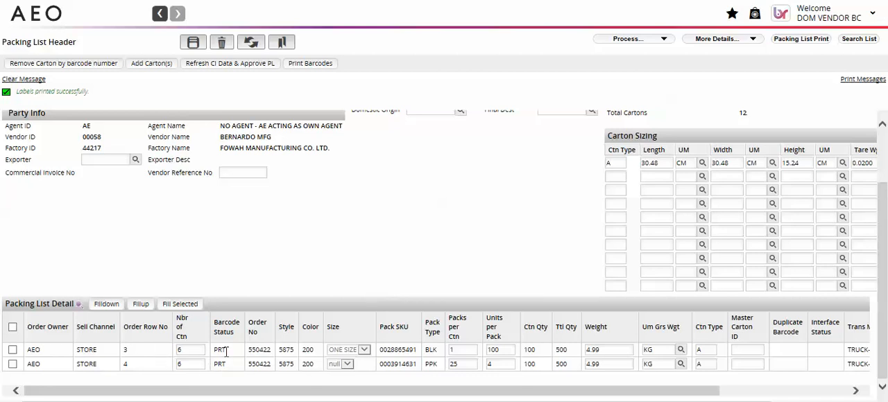
pyautogui.moveTo(238, 355)
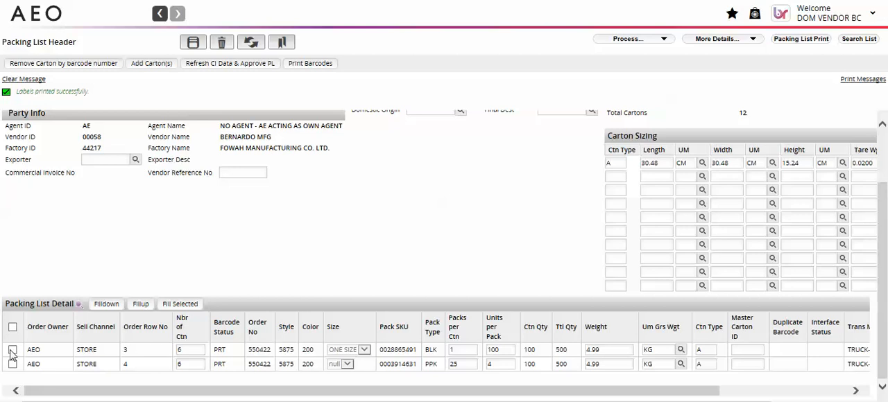
# Add 2 cartons to order row 3, giving it 8 cartons.
pyautogui.click(13, 349)
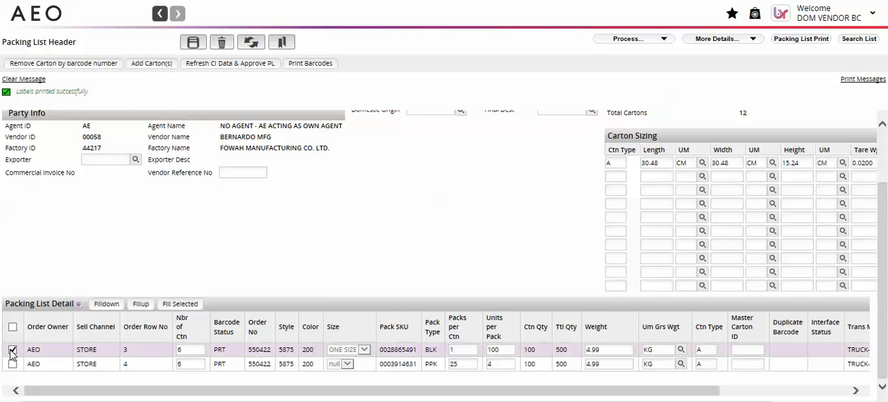
pyautogui.click(151, 64)
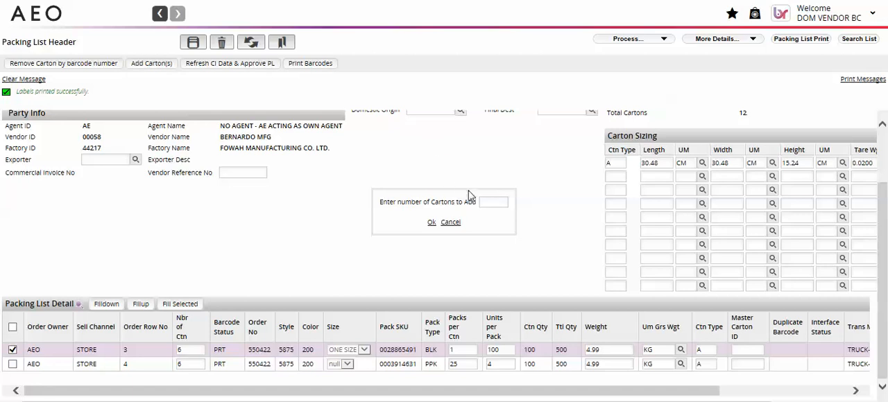
pyautogui.write('2')
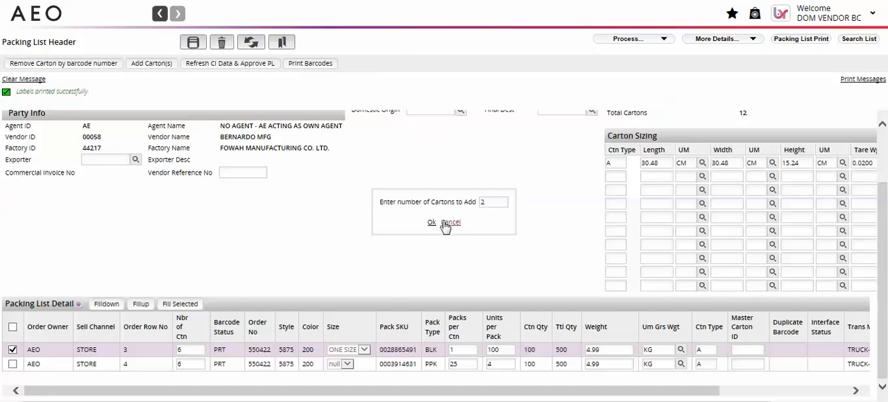
pyautogui.click(431, 222)
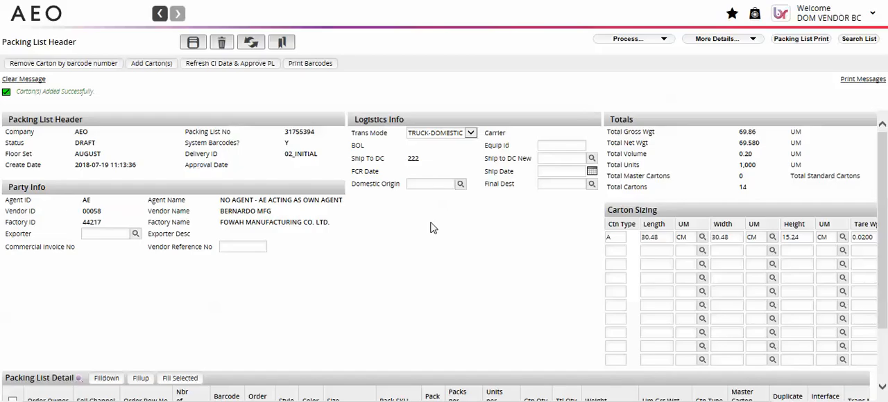
pyautogui.scroll(-3)
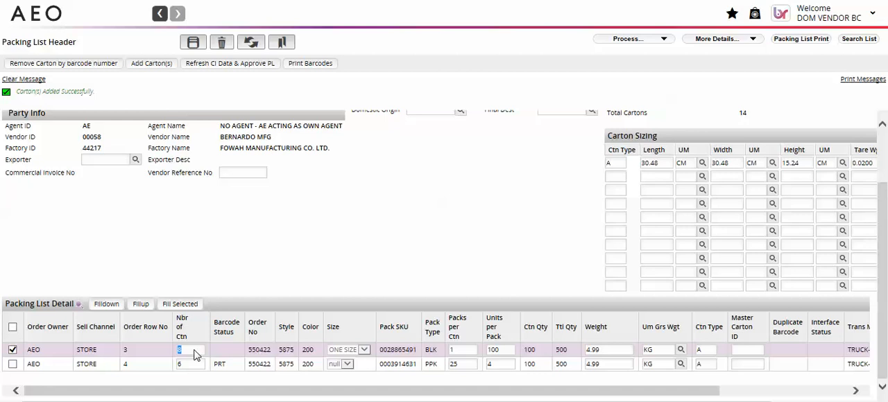
pyautogui.moveTo(197, 355)
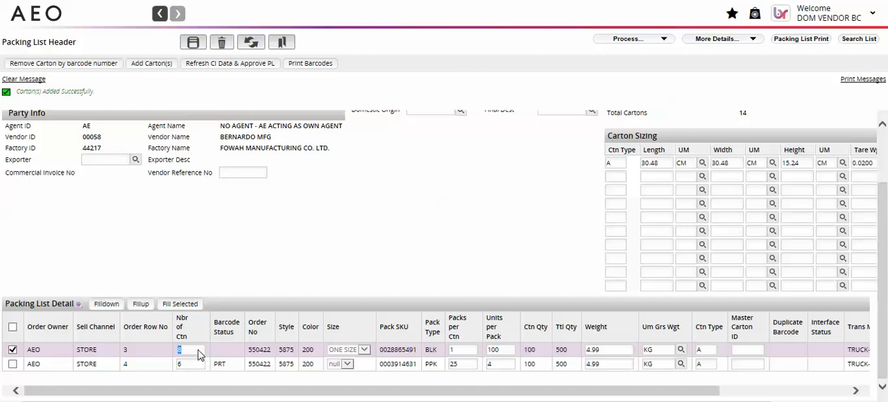
pyautogui.write('8')
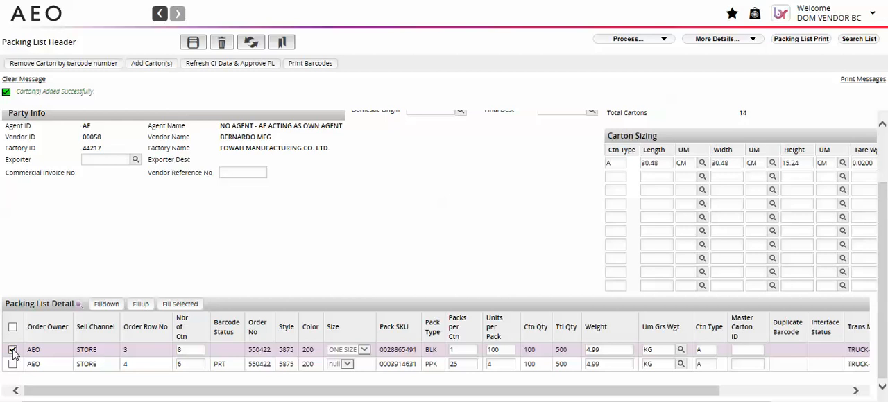
# Delete cartons 5 and 6 from order row 4 by barcode number.
pyautogui.click(12, 364)
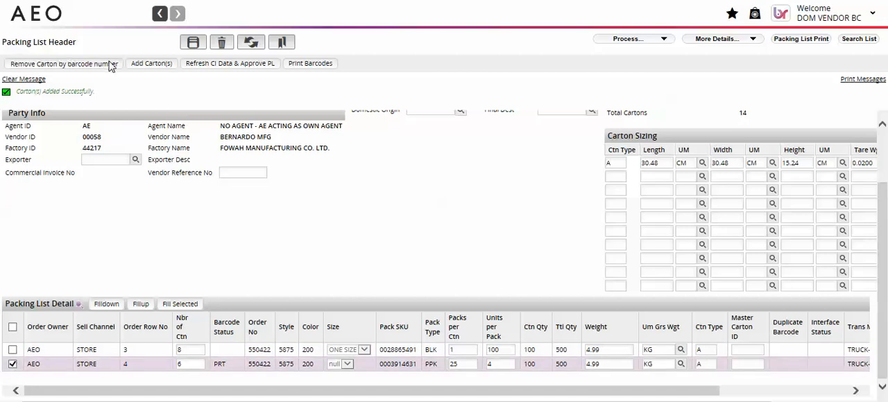
pyautogui.click(59, 63)
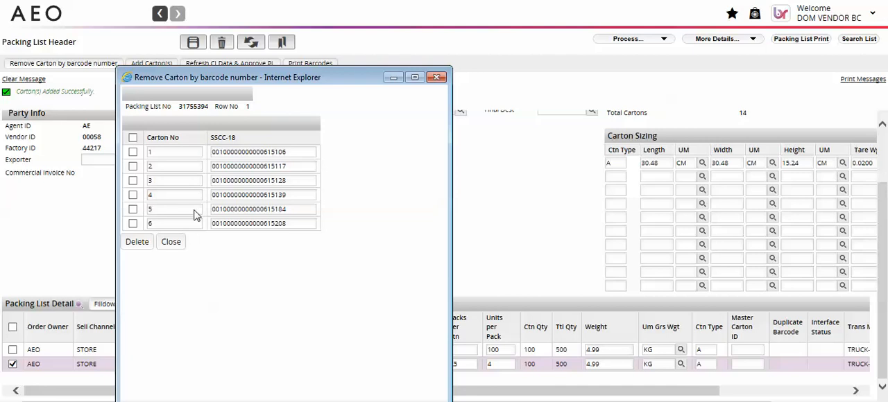
pyautogui.click(132, 223)
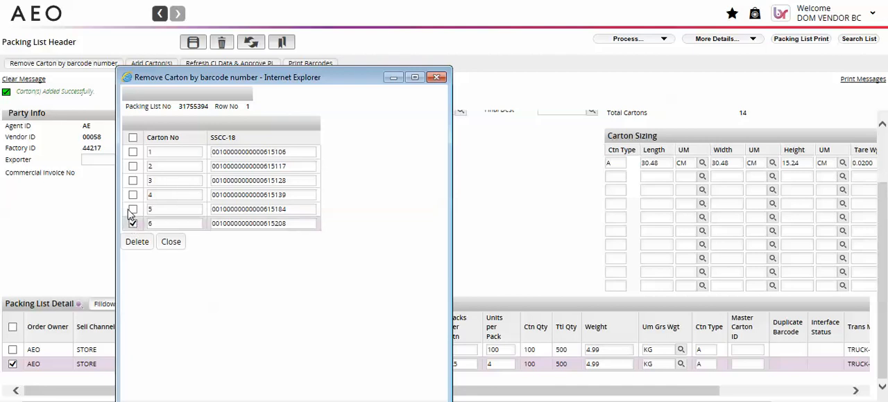
pyautogui.click(137, 241)
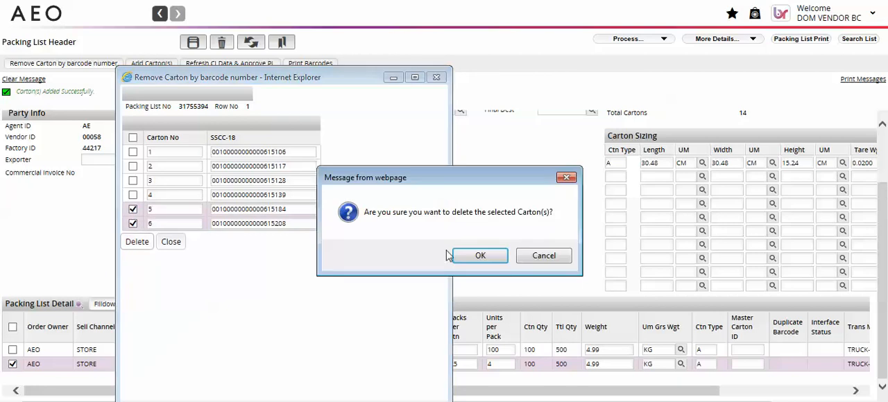
pyautogui.click(480, 256)
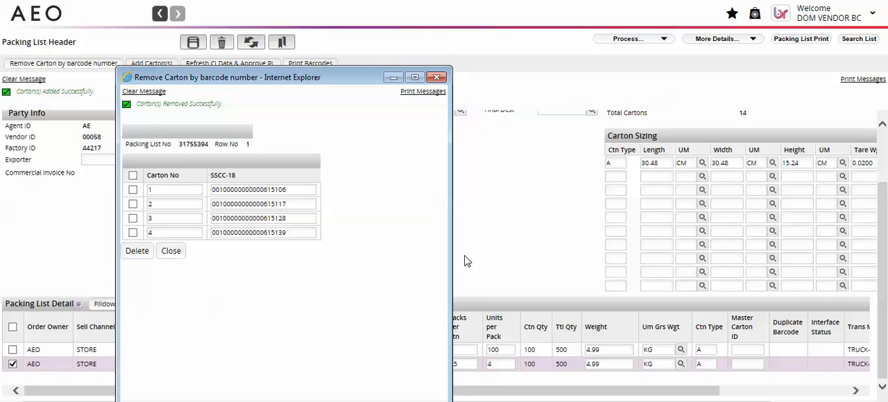
pyautogui.moveTo(171, 251)
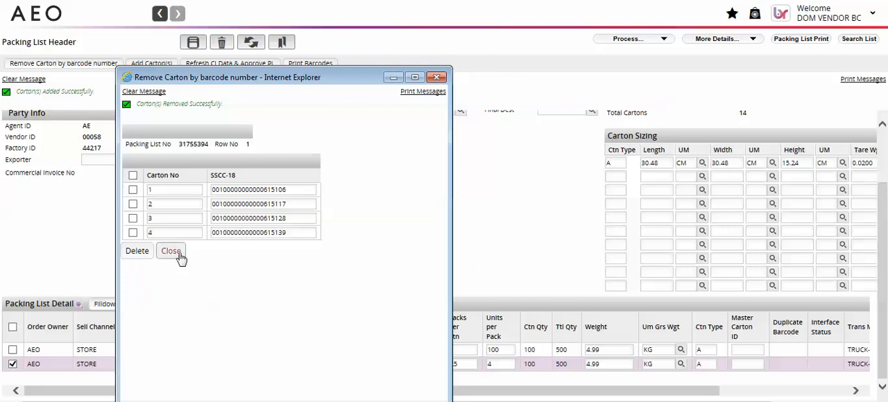
pyautogui.click(171, 251)
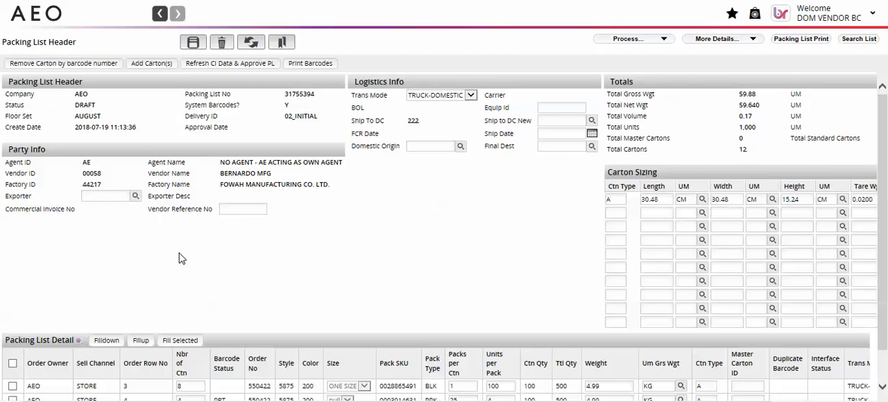
# Reprint barcode labels for every detail line of packing list 31755394.
pyautogui.scroll(-3)
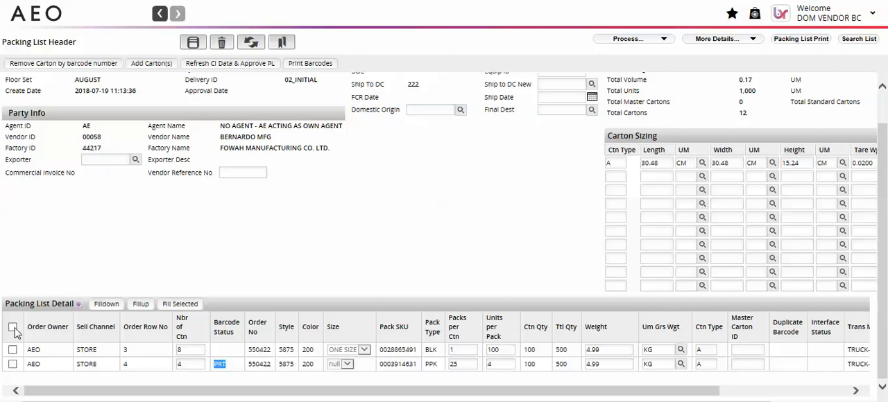
pyautogui.click(310, 64)
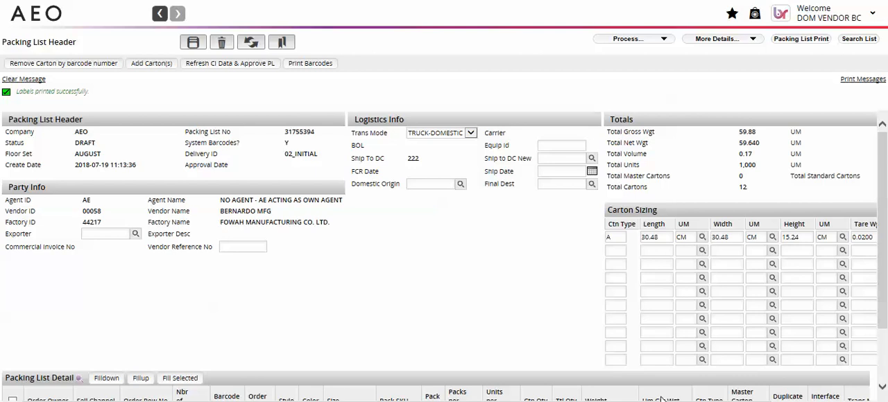
pyautogui.moveTo(590, 309)
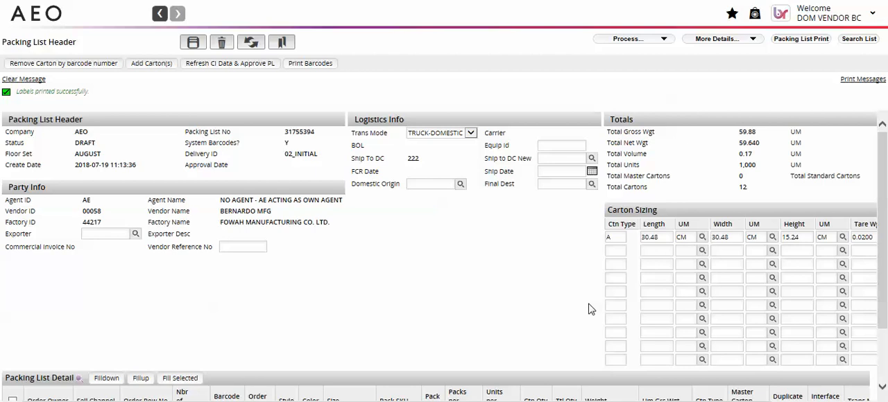
# Approve packing list 31755394 from the Process menu.
pyautogui.click(628, 39)
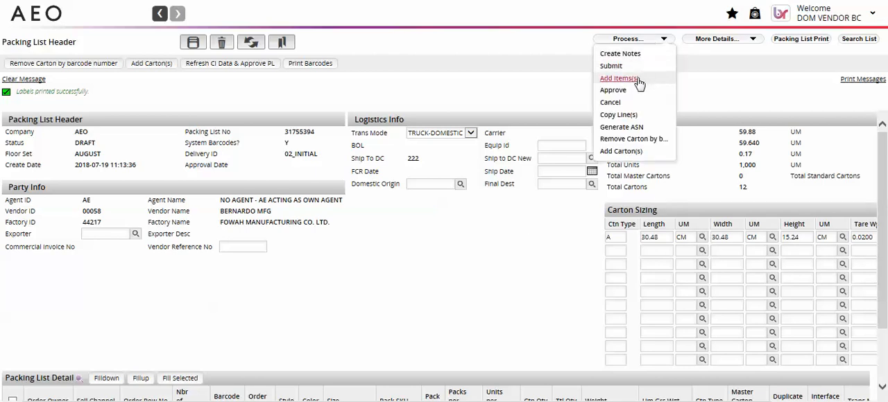
pyautogui.click(613, 90)
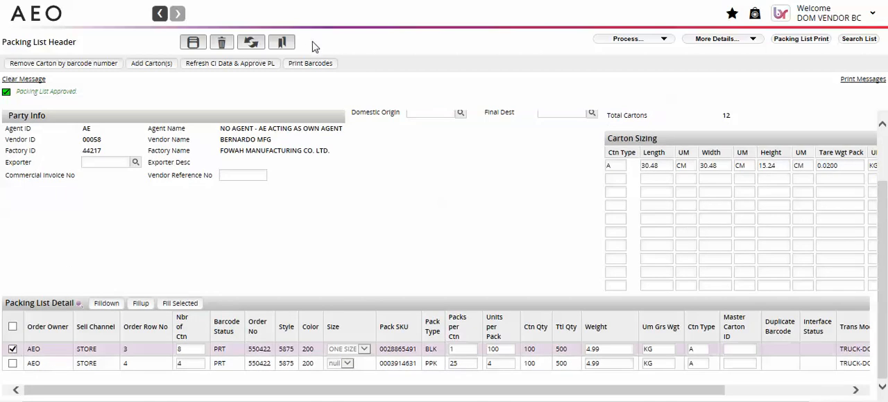
pyautogui.moveTo(303, 97)
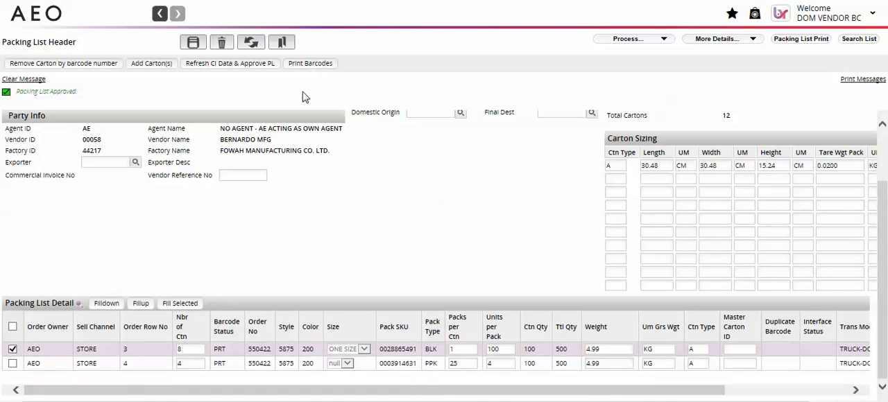
pyautogui.moveTo(295, 146)
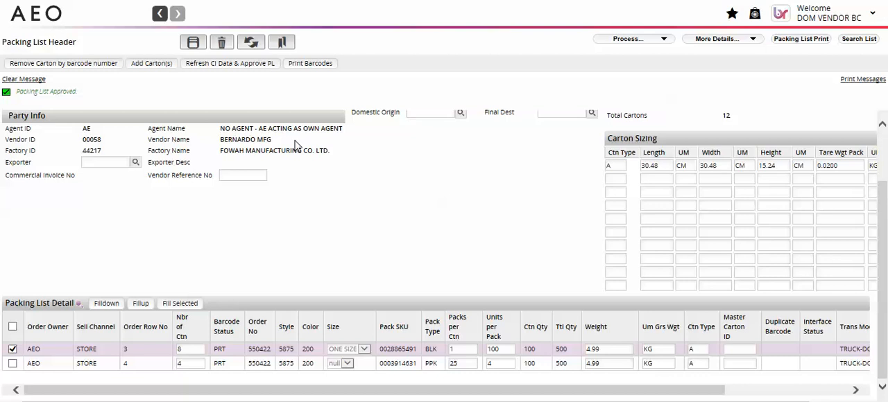
pyautogui.click(721, 38)
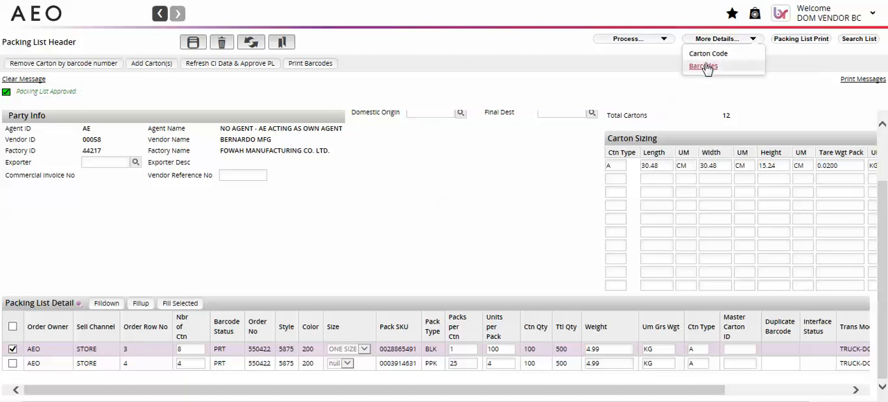
pyautogui.click(703, 66)
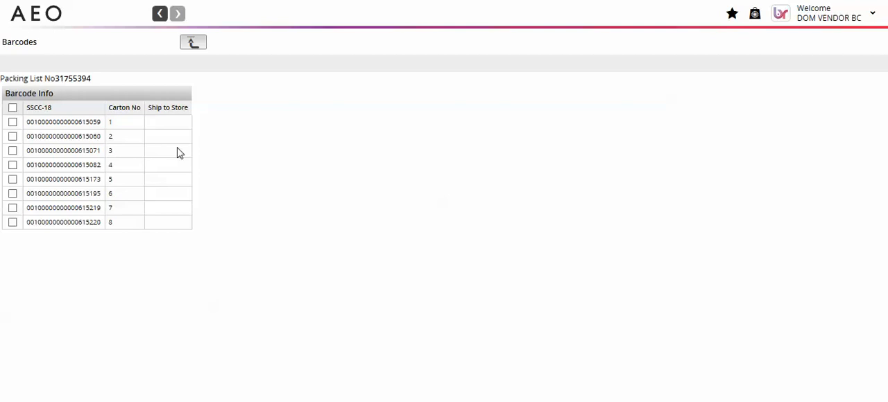
pyautogui.moveTo(193, 43)
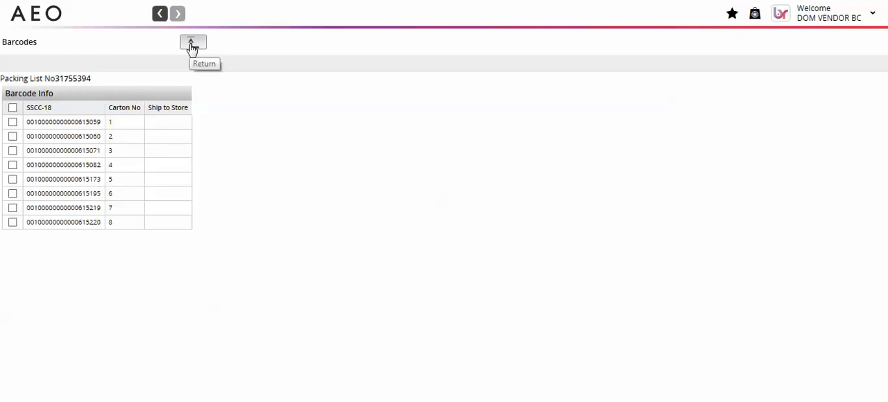
pyautogui.click(193, 43)
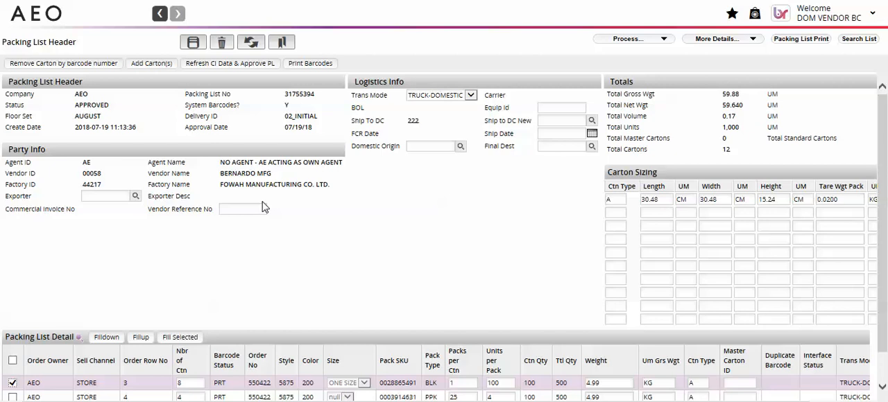
pyautogui.moveTo(303, 260)
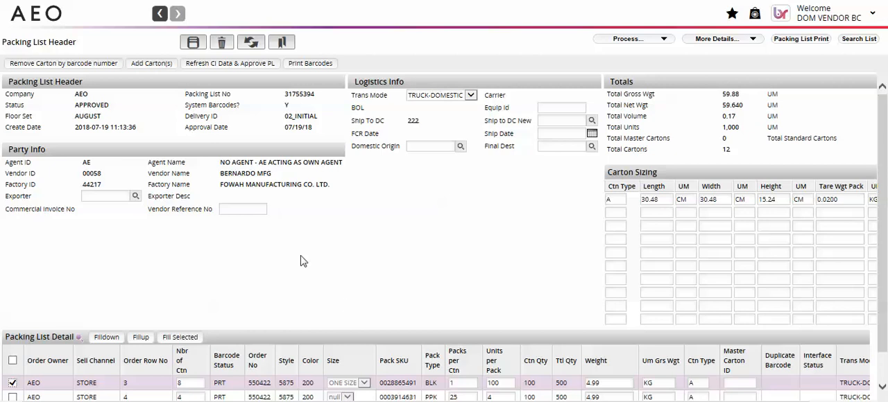